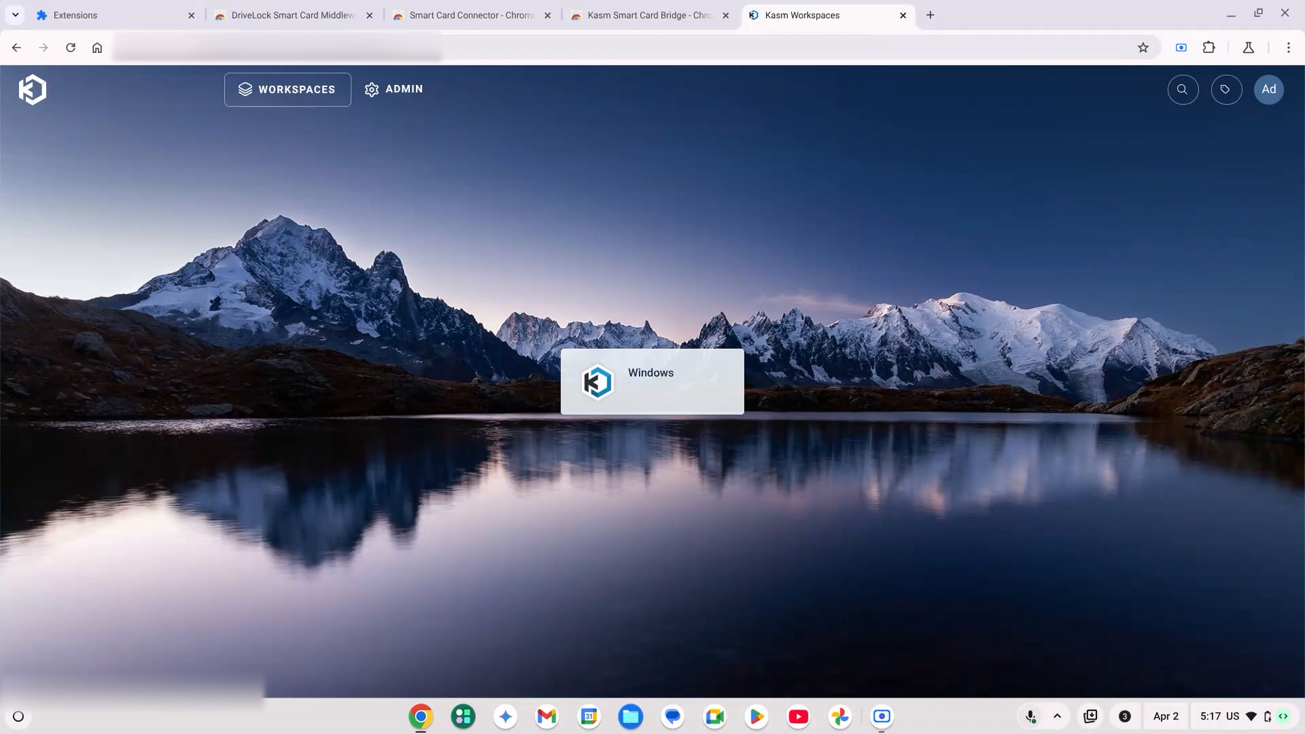
mouse_move(404, 89)
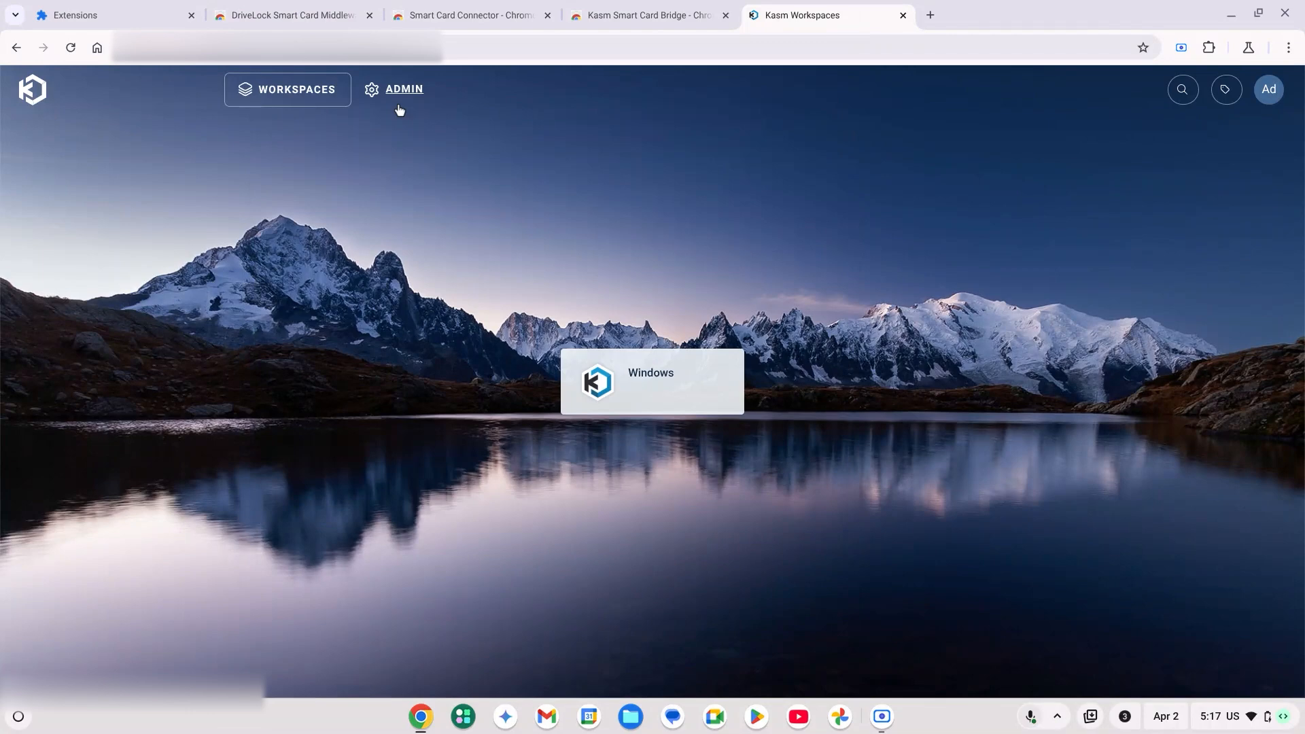
Go to the admin area's Groups list showing Administrators and All Users.
click(404, 89)
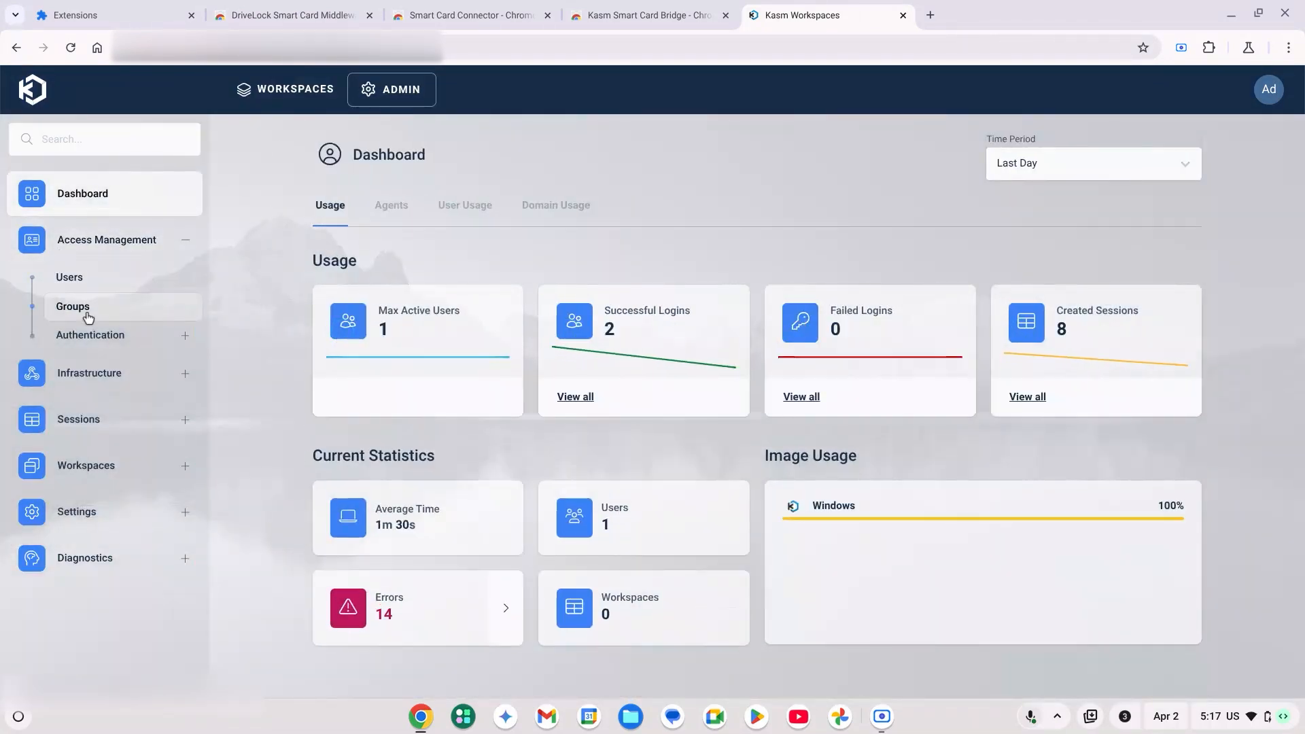
click(74, 306)
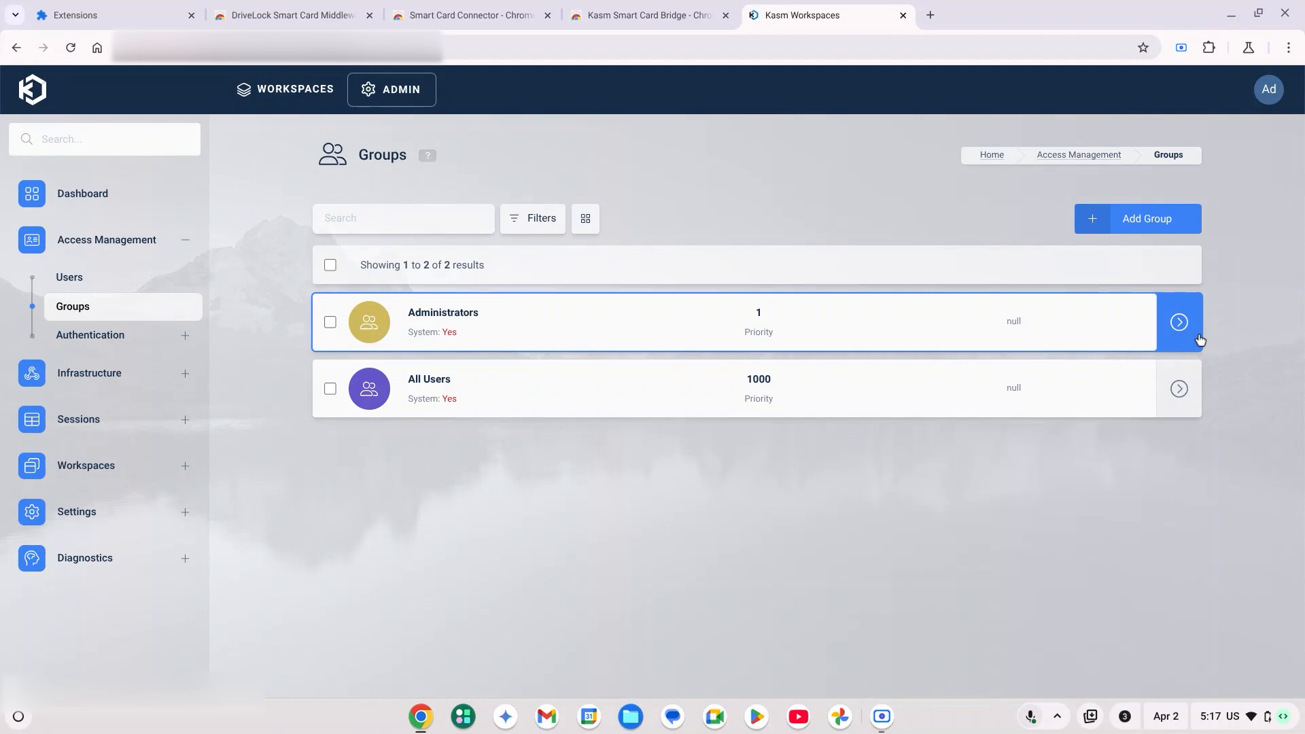
Set allow_kasm_rdp_smart_card_passthrough to True for Administrators, then return to Workspaces.
click(1177, 322)
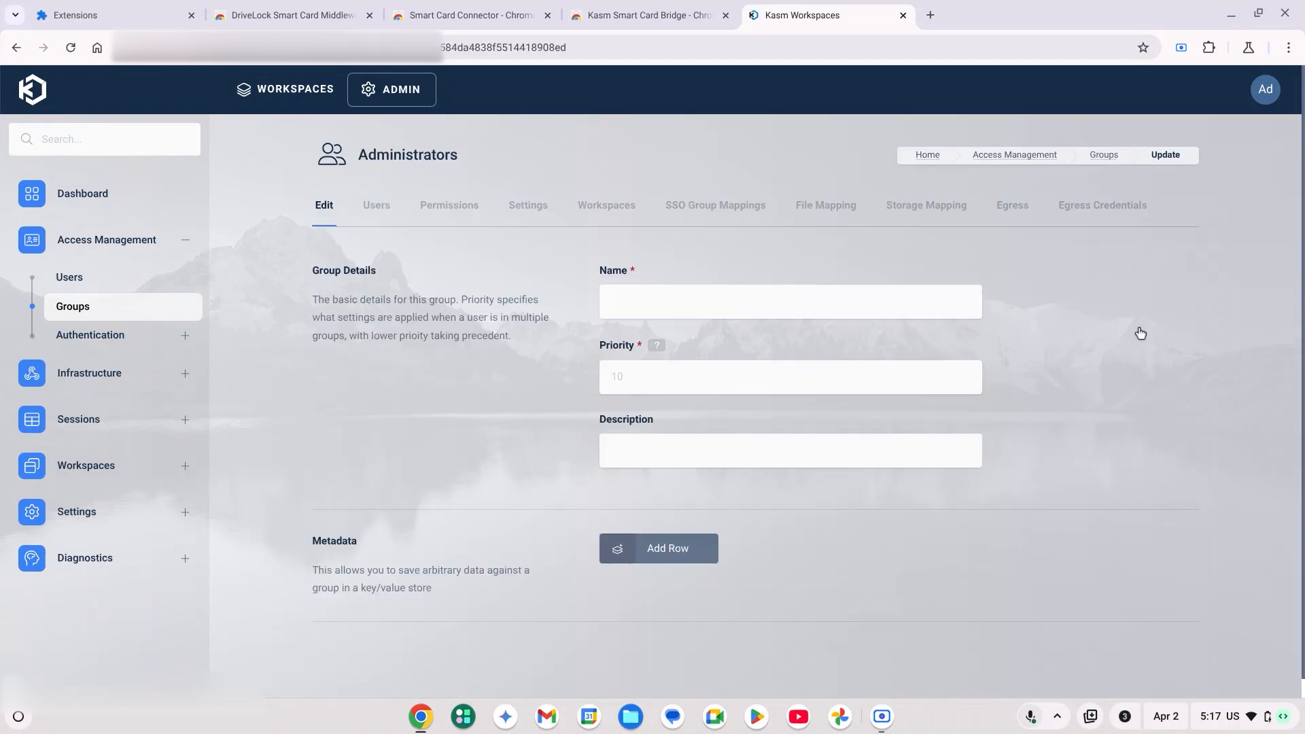
click(528, 205)
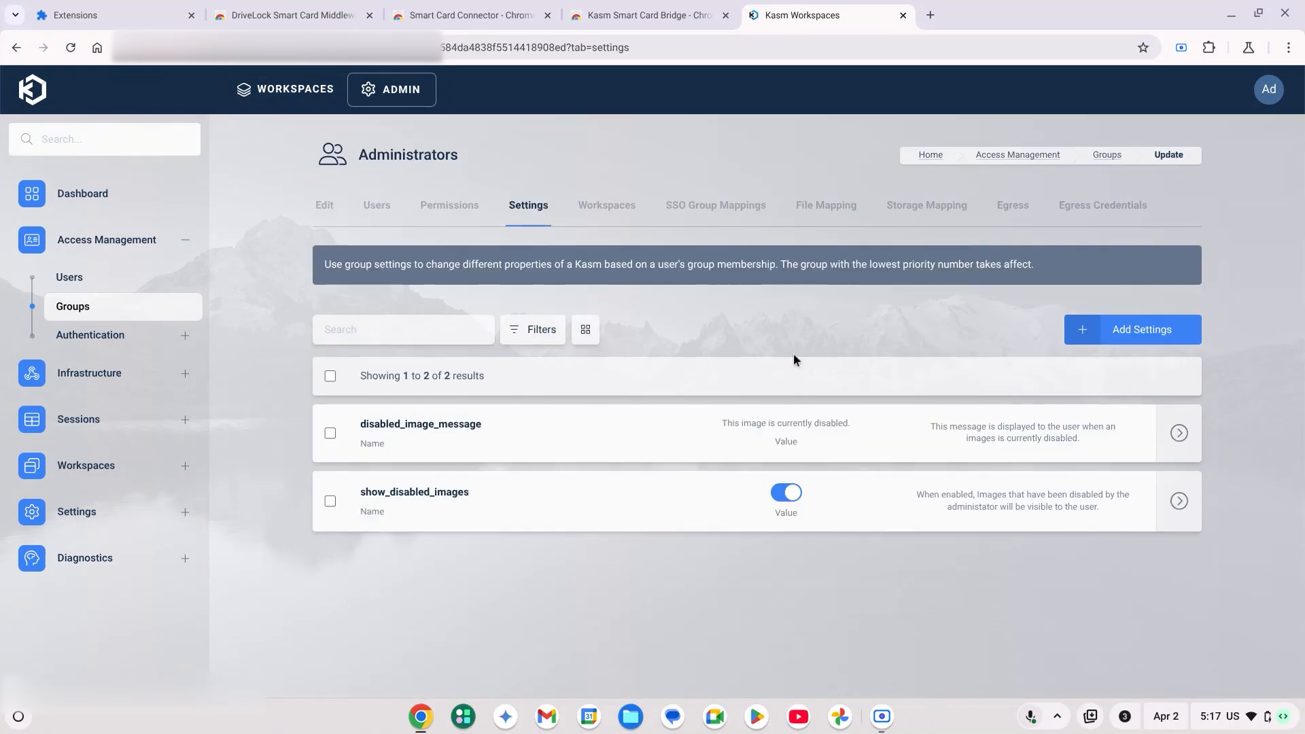
click(1131, 329)
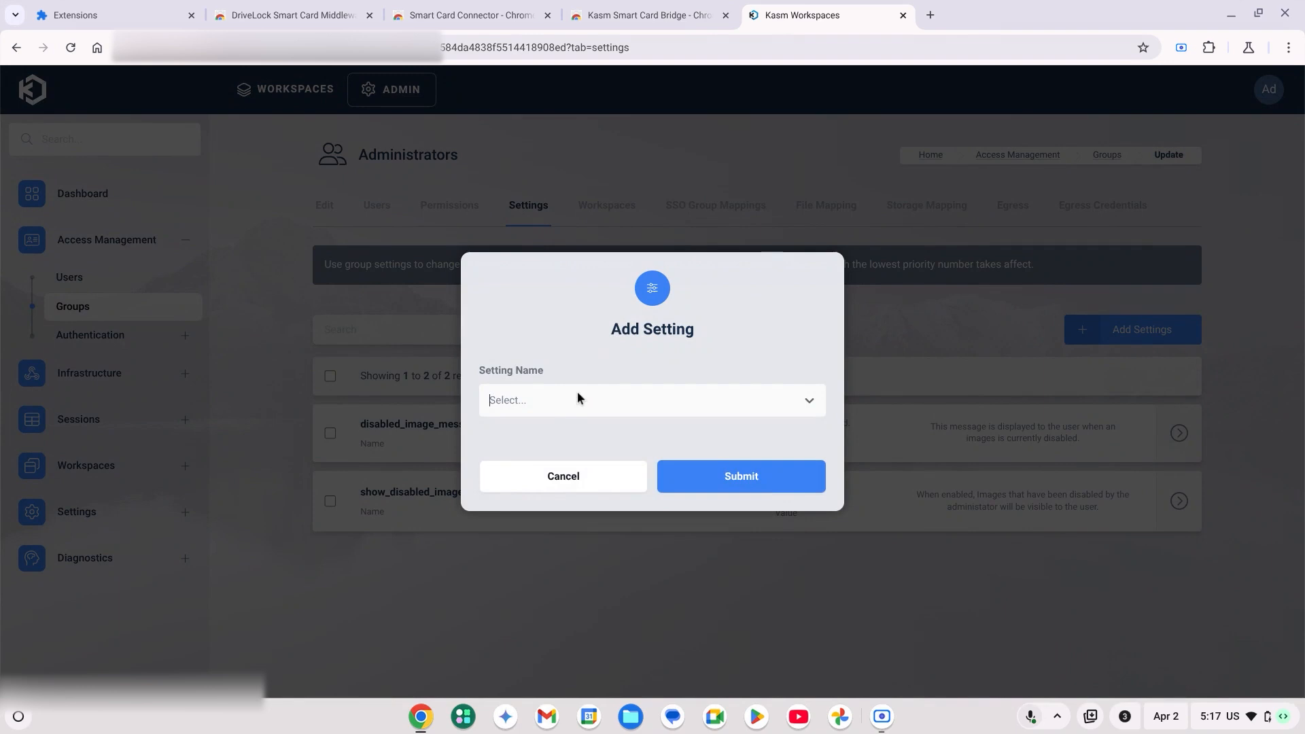
text(rdp)
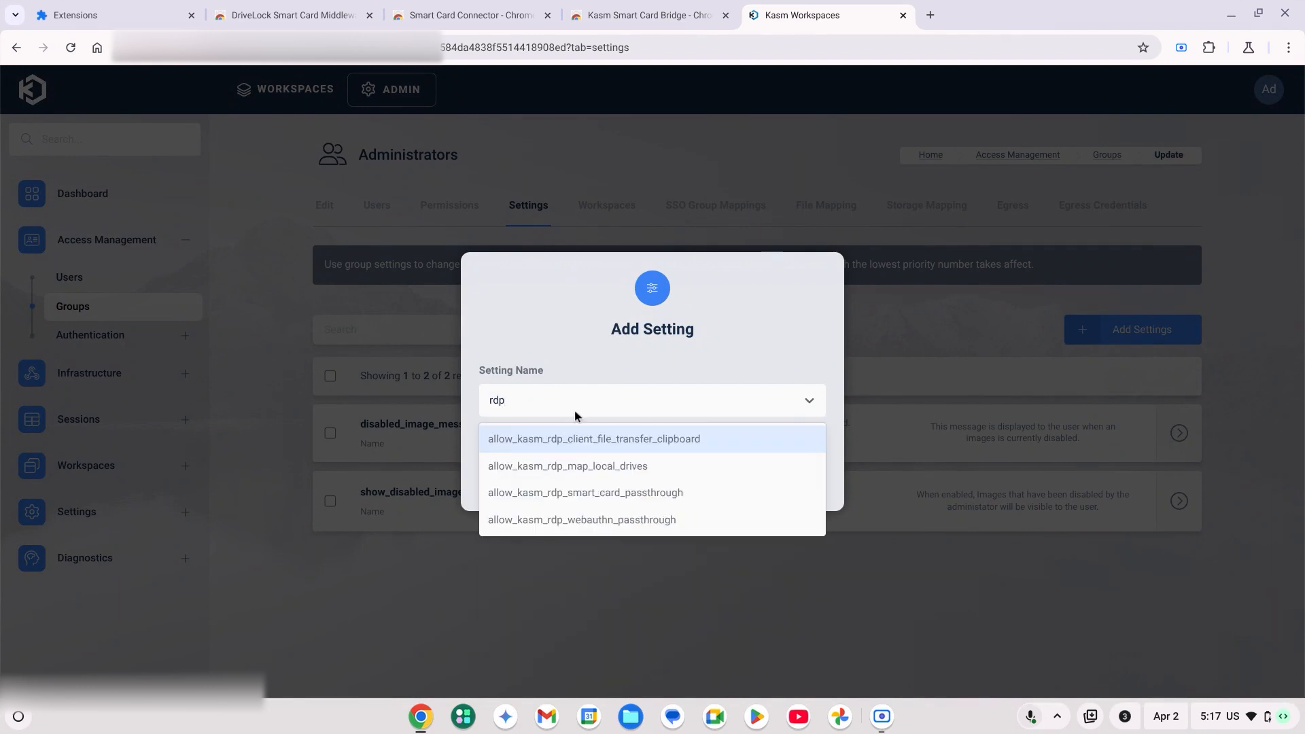
click(586, 492)
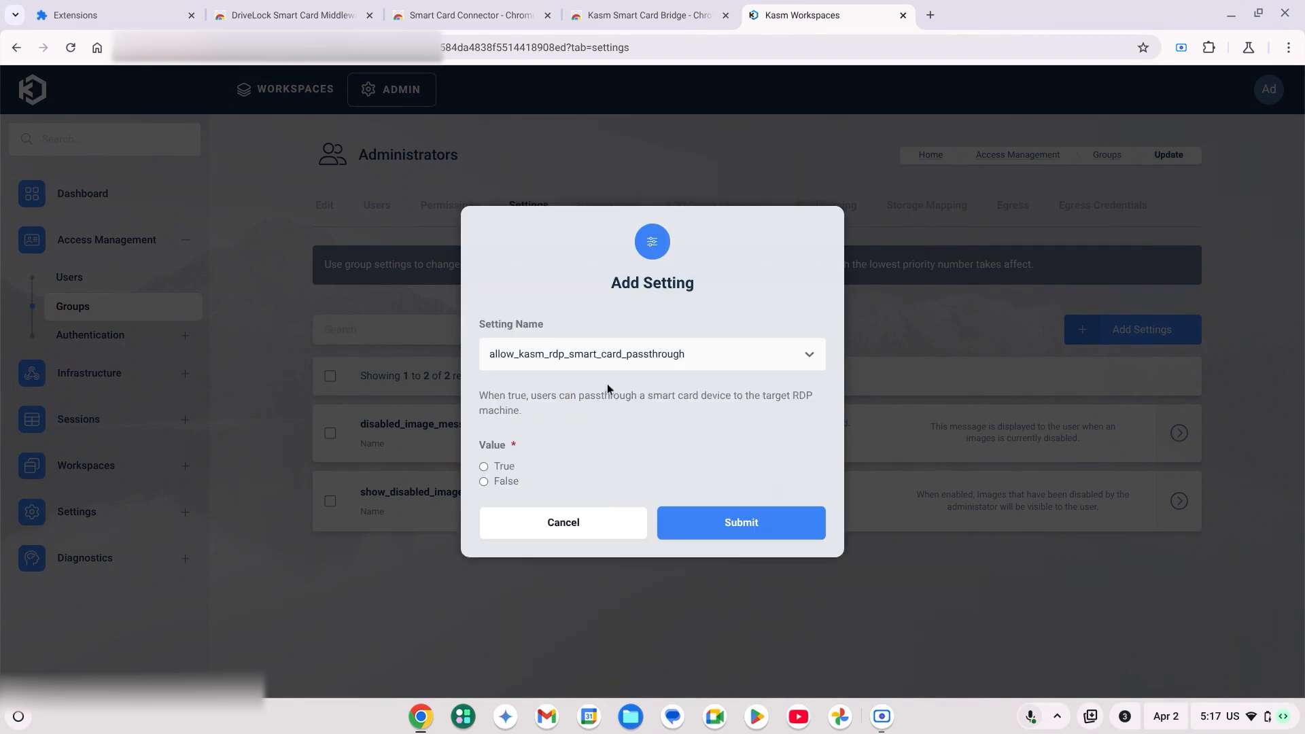
click(483, 466)
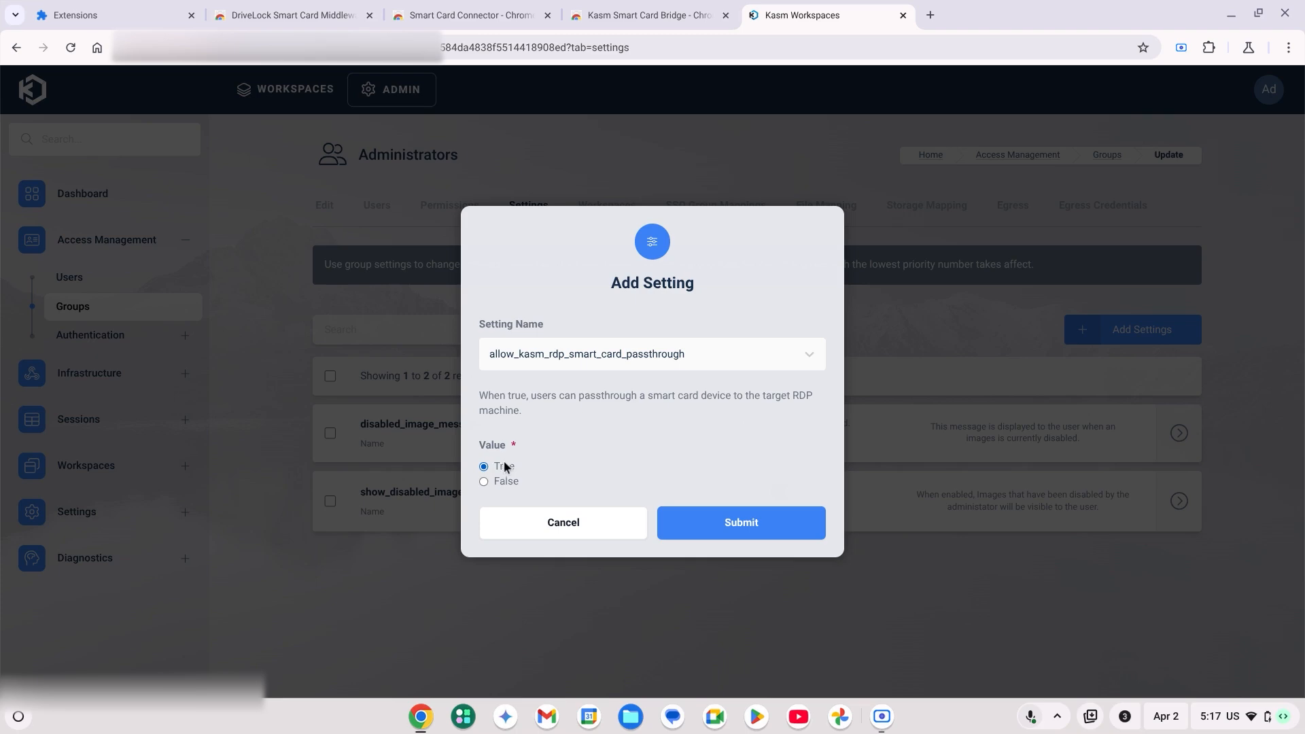
click(738, 522)
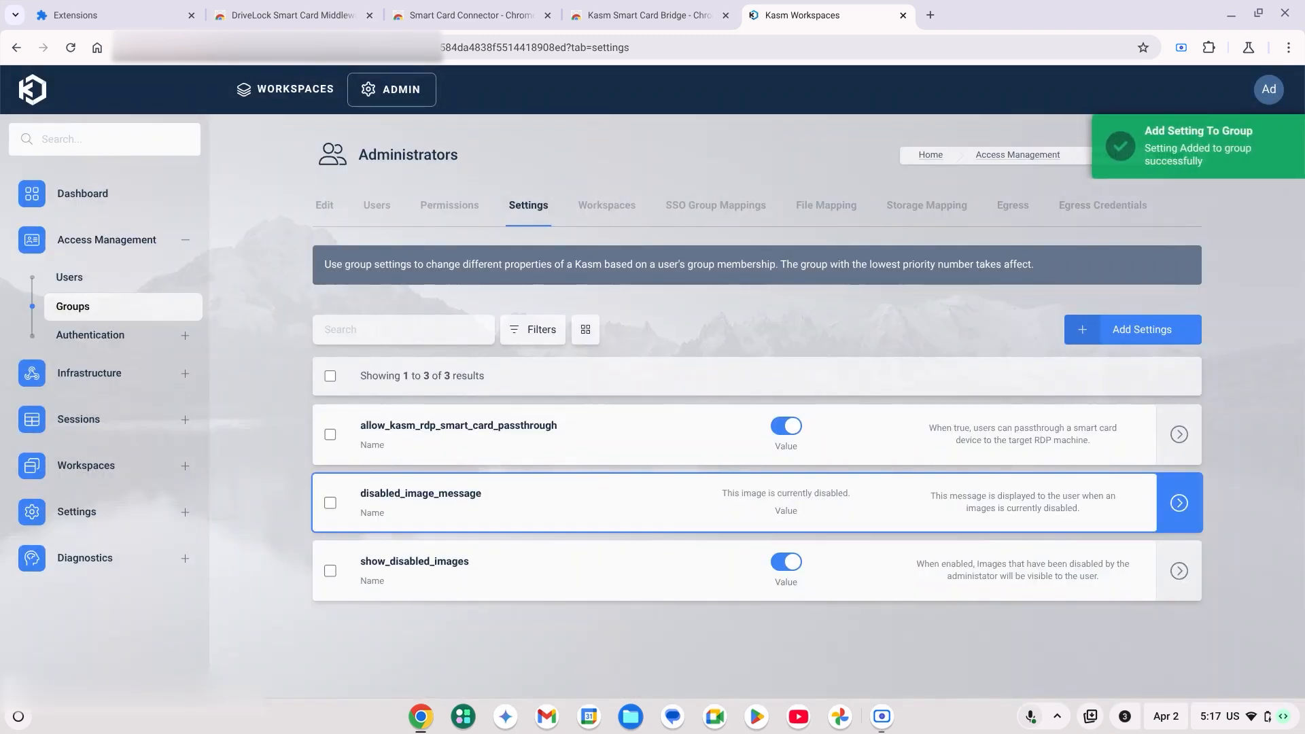
click(296, 89)
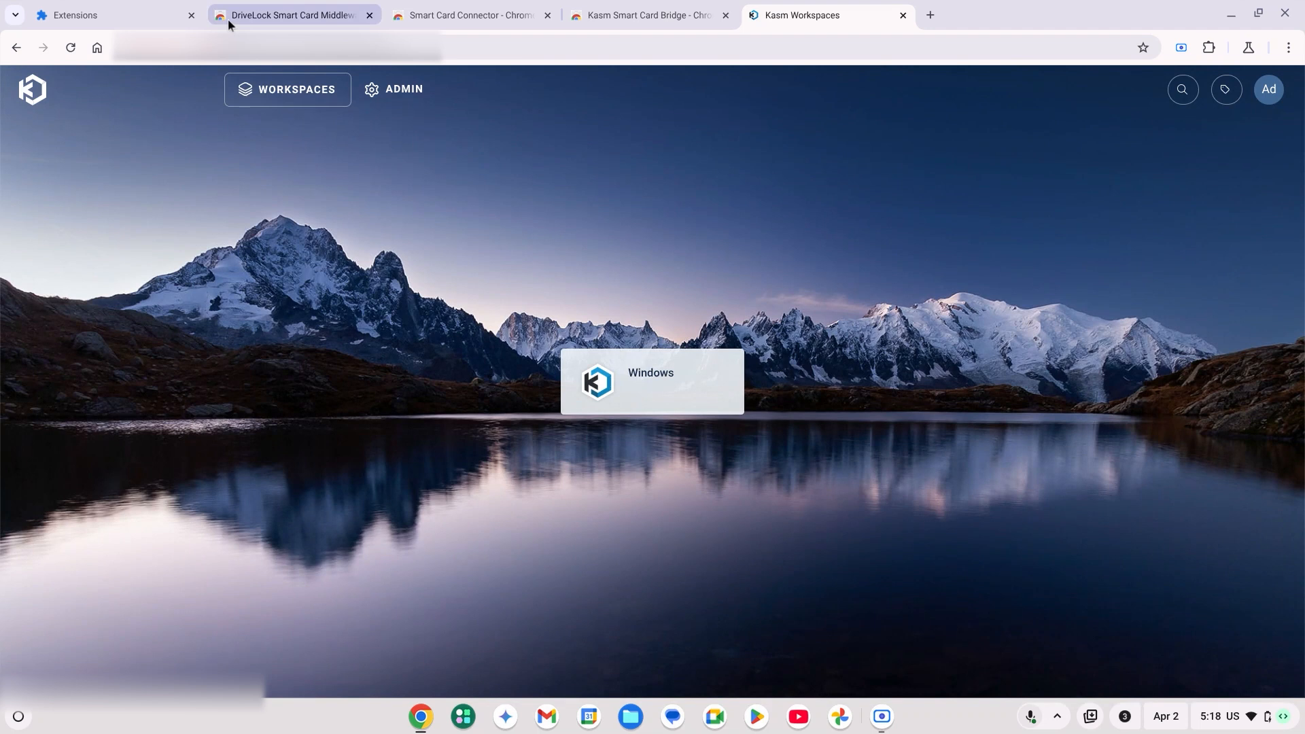
Install DriveLock Smart Card Middleware (CSSI), then move to the Smart Card Connector page.
click(291, 15)
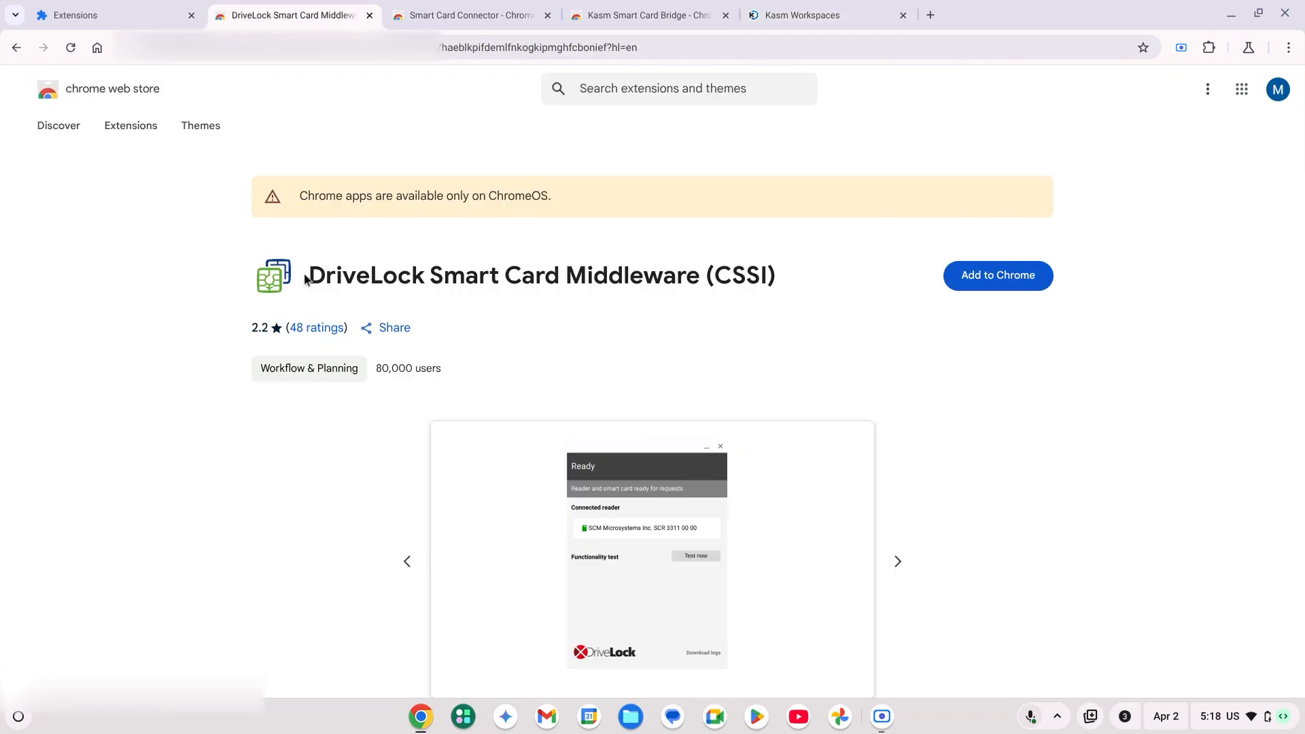
click(996, 276)
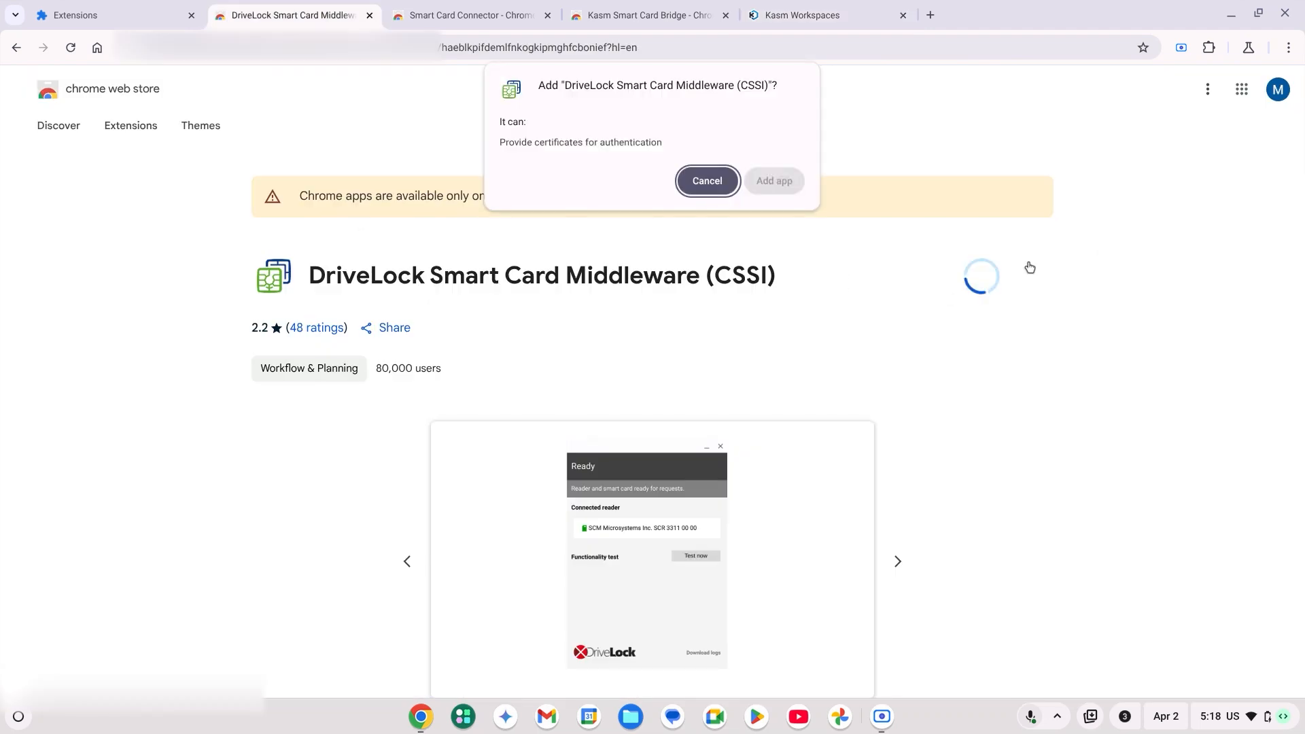
click(772, 181)
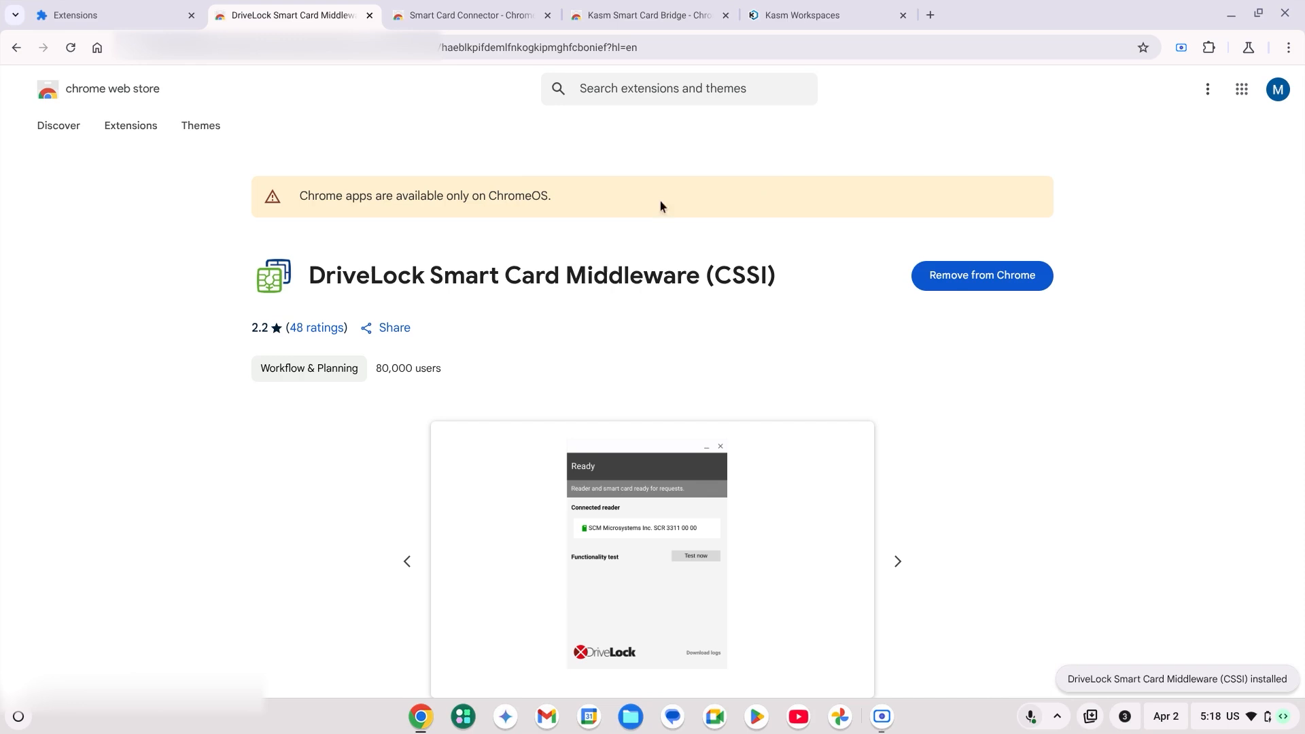
click(471, 15)
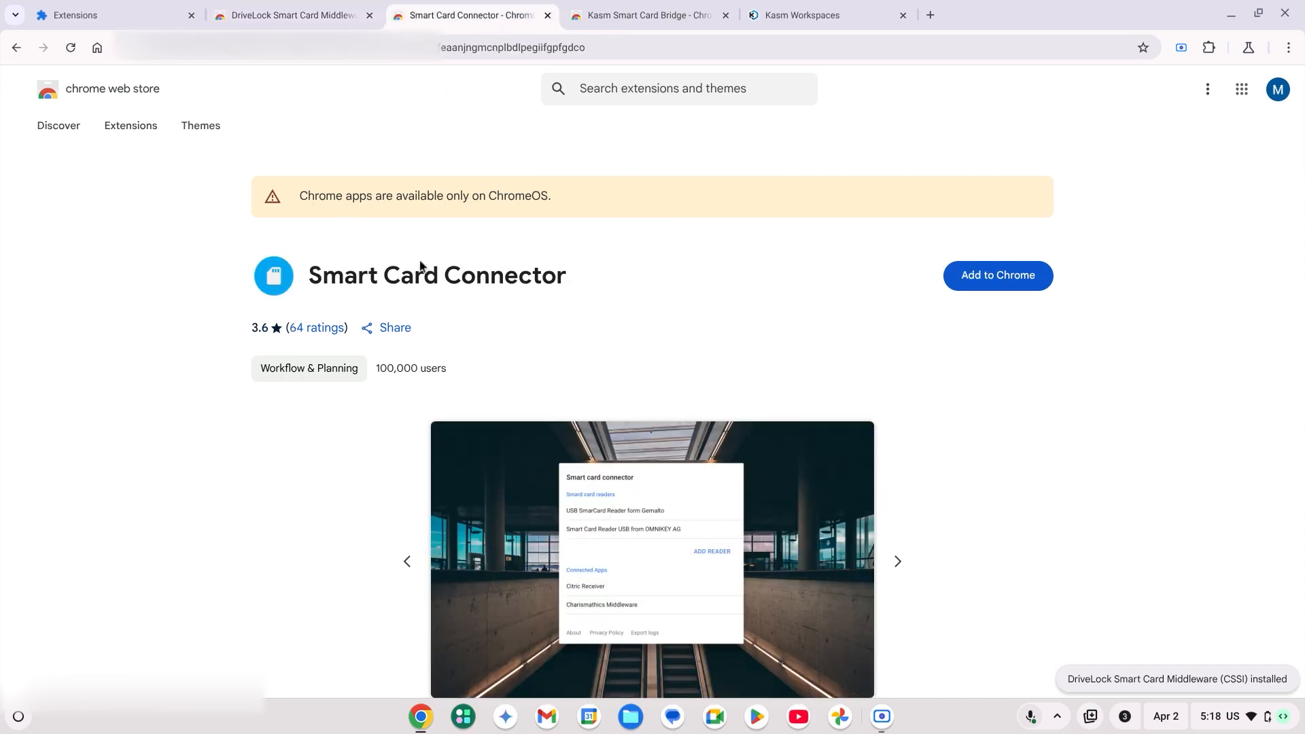
Install Smart Card Connector, allow DriveLock reader access, then go to Kasm Smart Card Bridge.
click(996, 275)
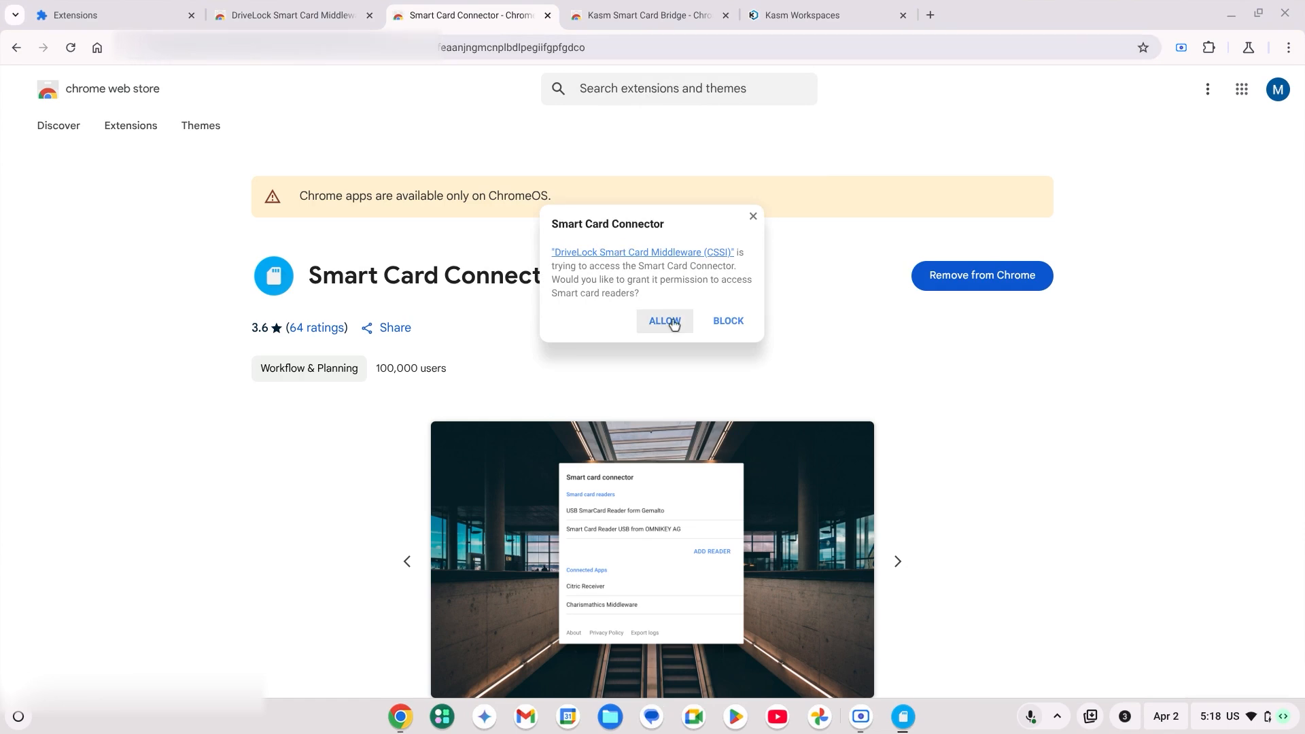
click(663, 320)
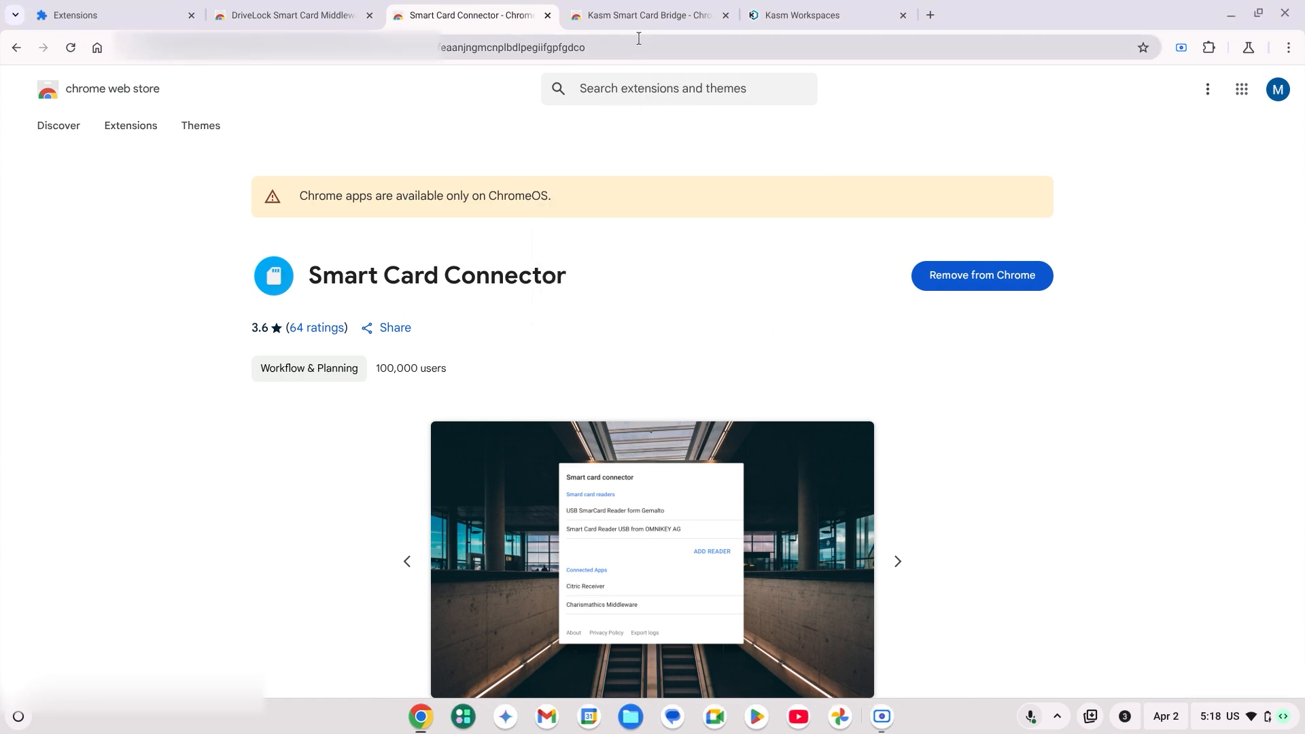
click(649, 15)
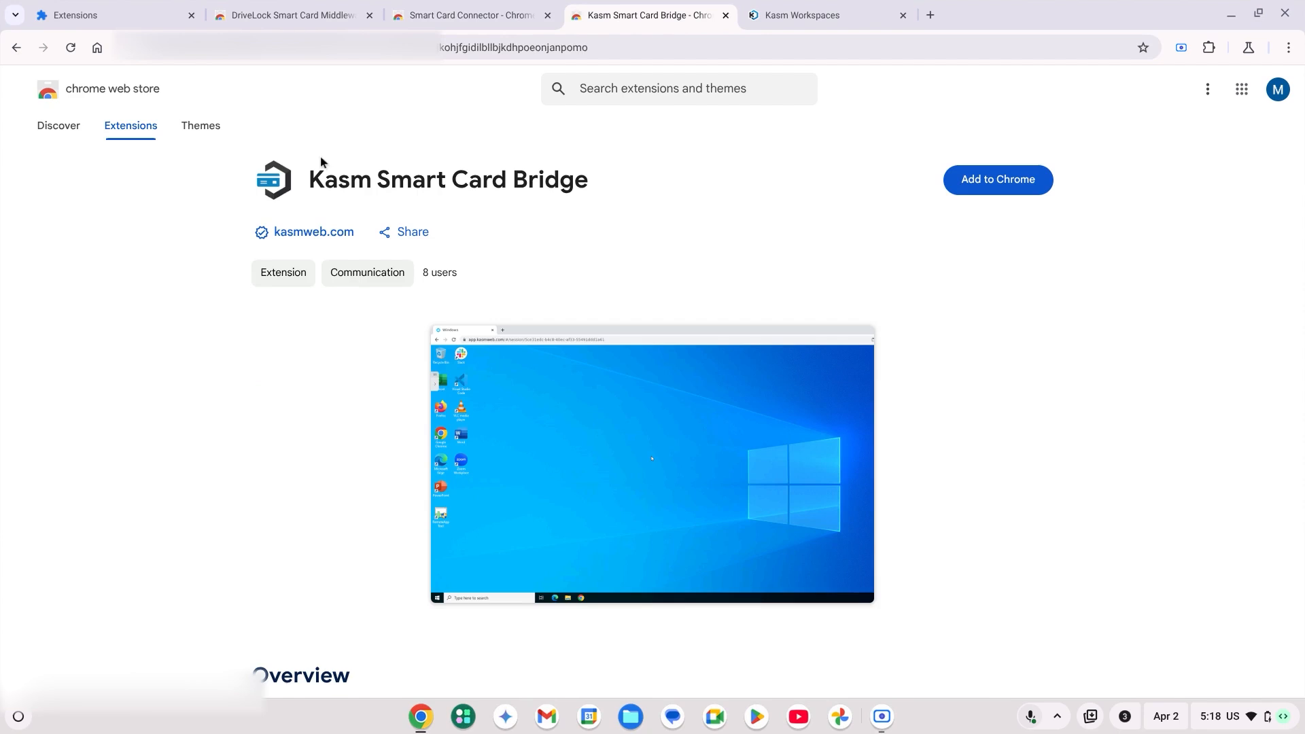
Add the Kasm Smart Card Bridge extension, then return to the Kasm Workspaces home page.
click(997, 179)
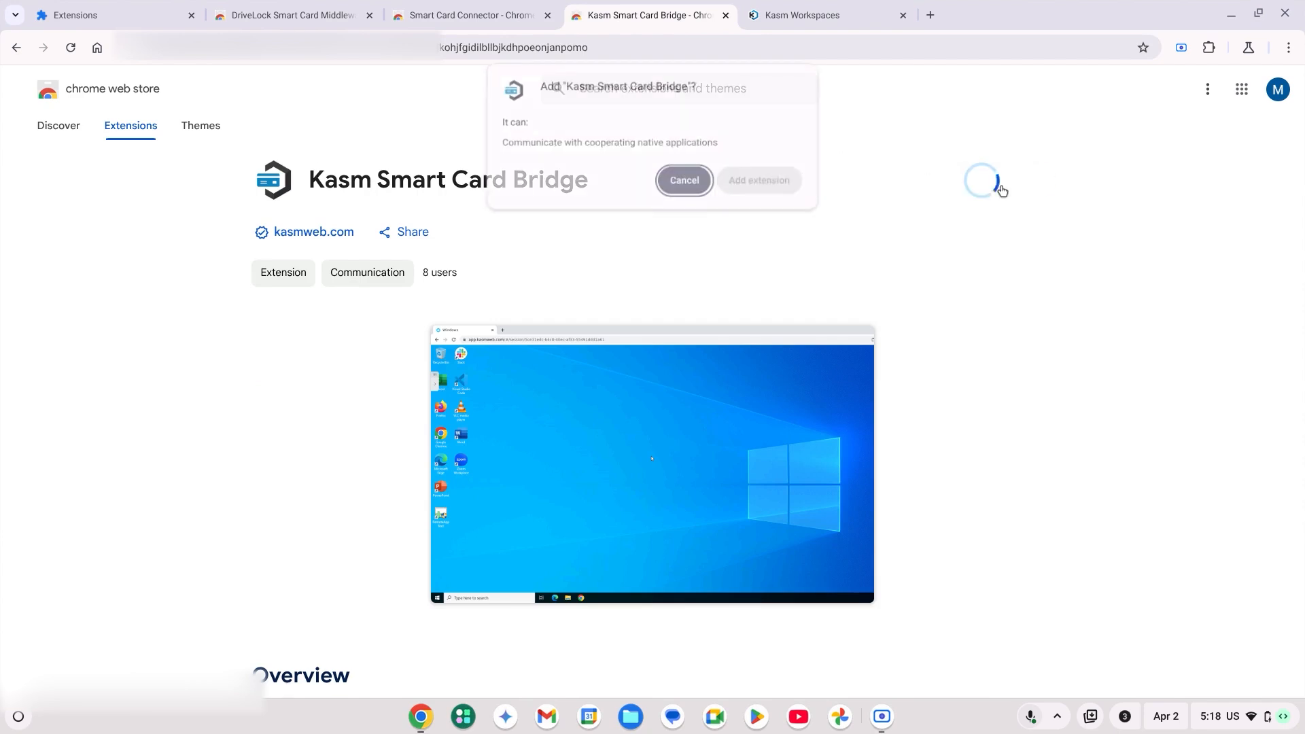
click(758, 180)
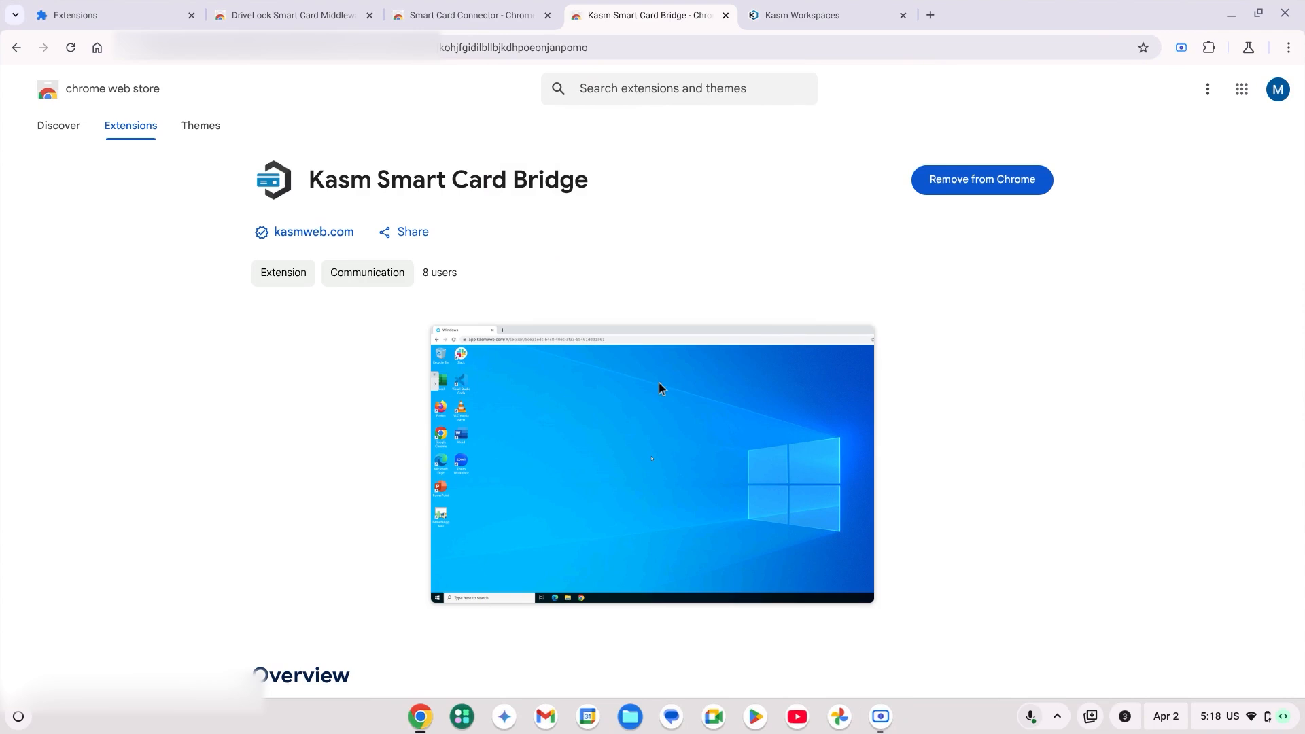
click(801, 15)
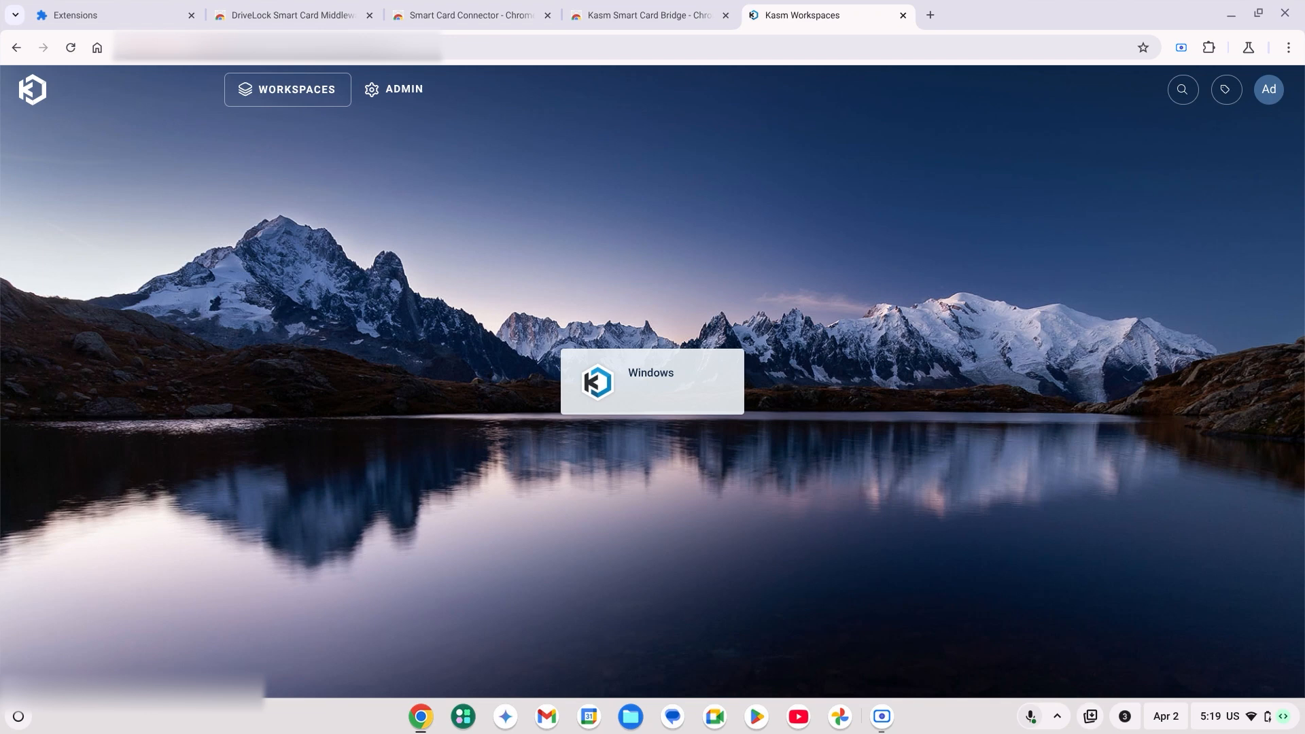
Launch the Windows workspace, open Taglio PIVKey Test Server, and start the certificate test.
click(652, 382)
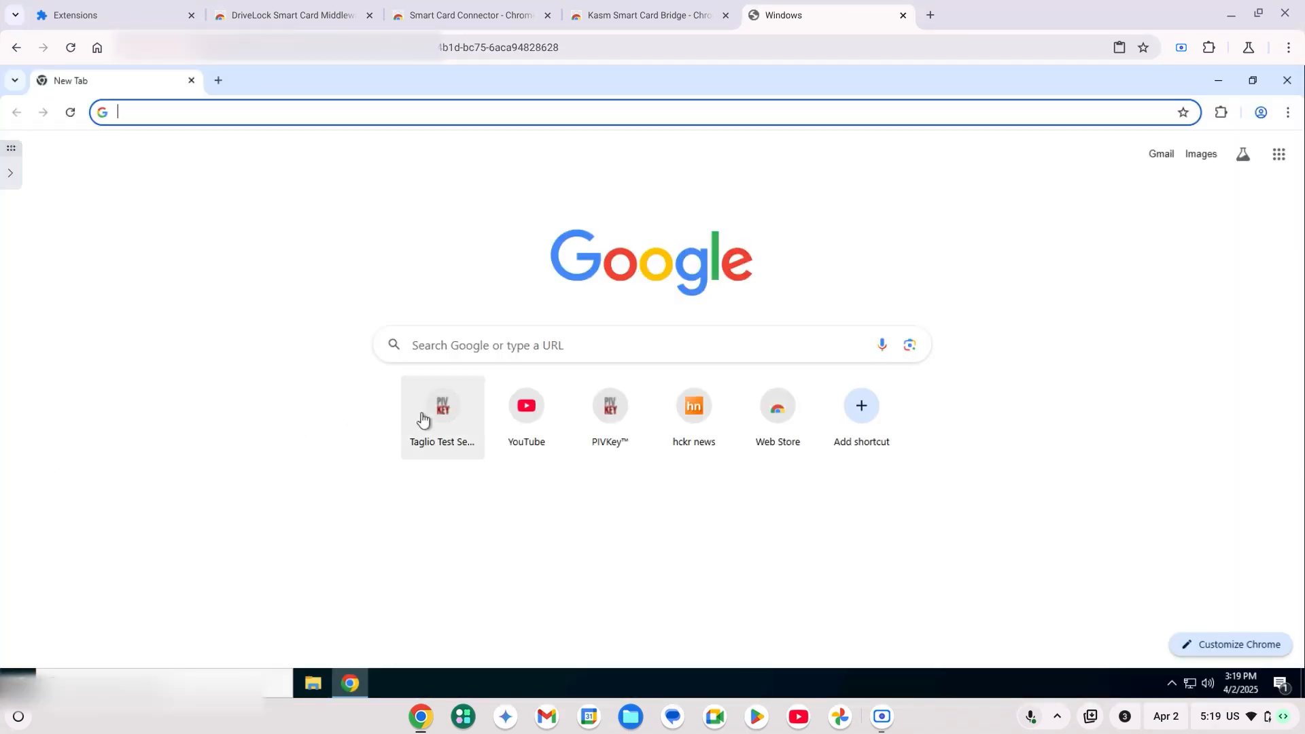
click(442, 411)
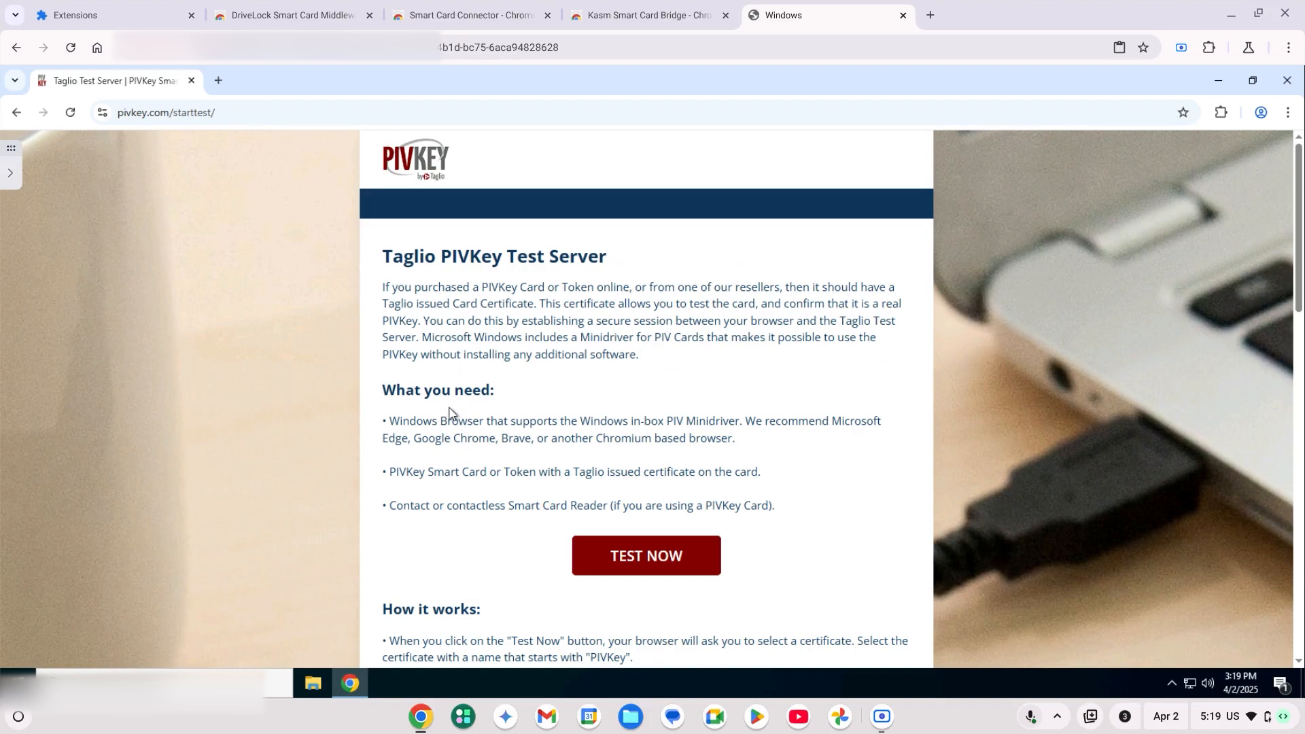
mouse_move(750, 560)
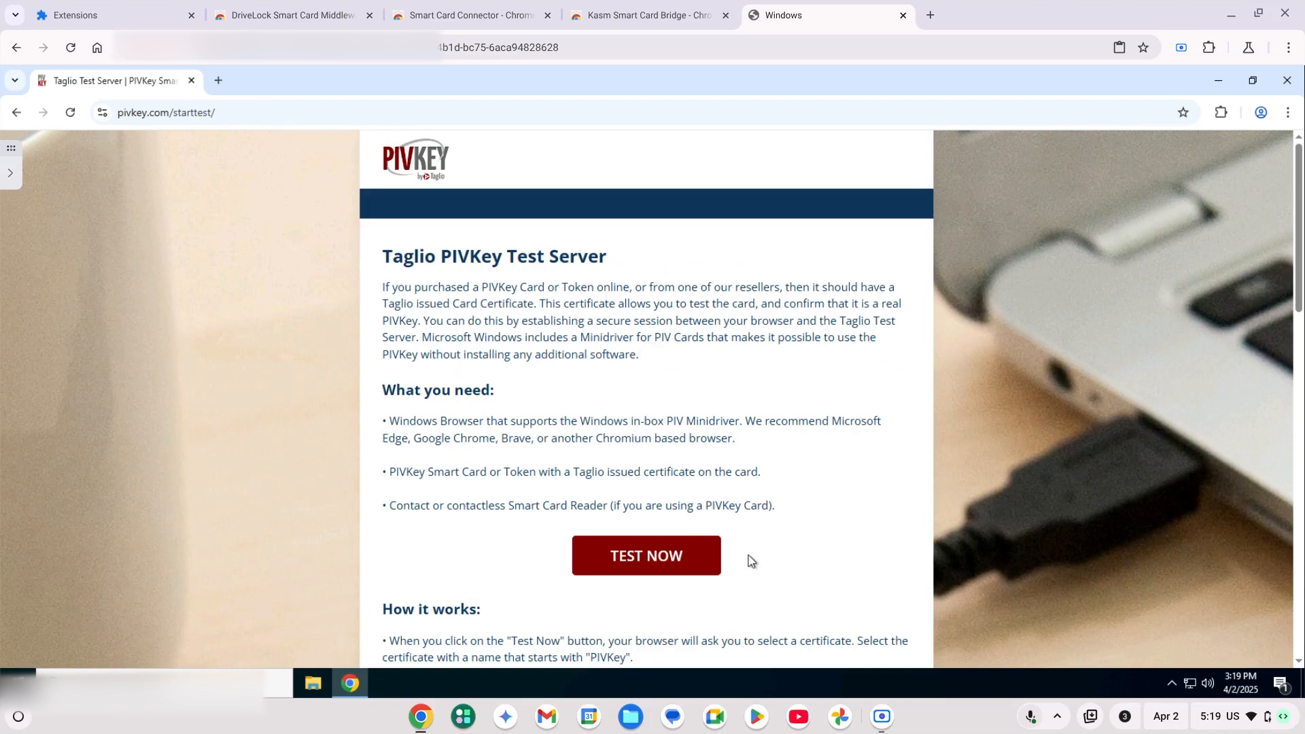
click(646, 555)
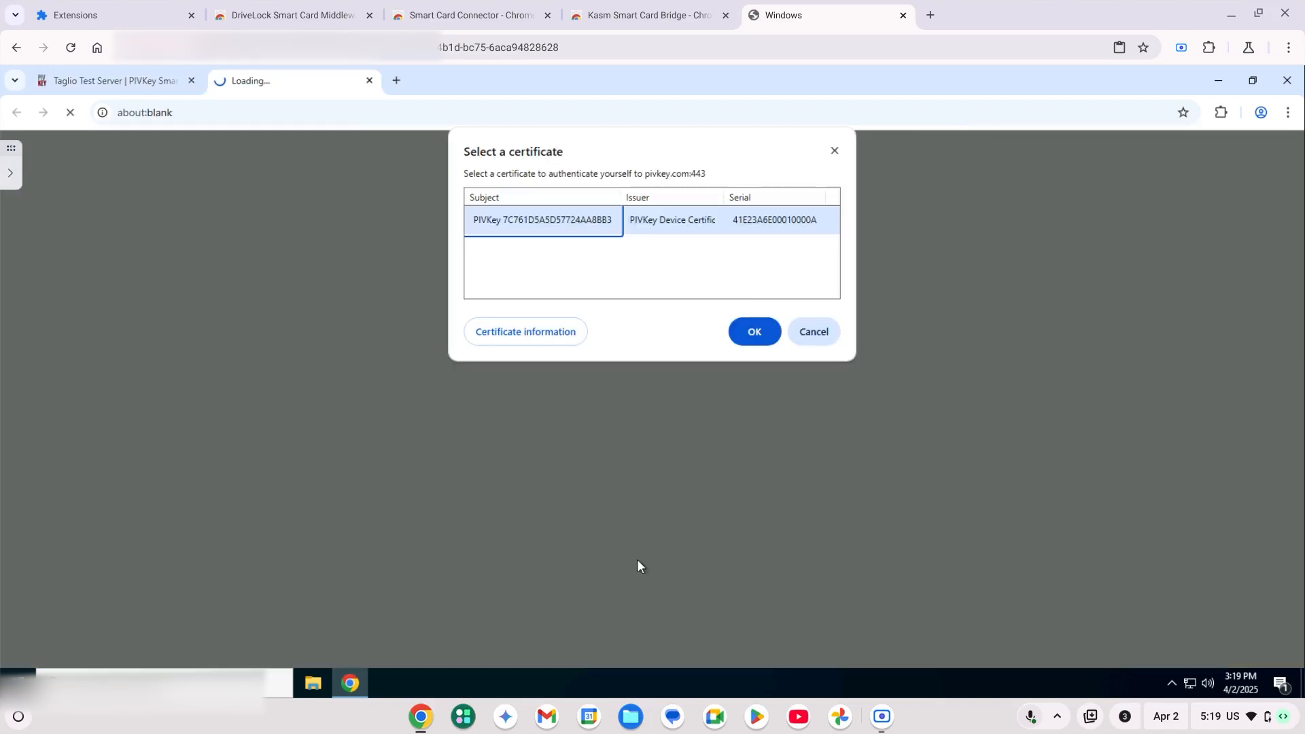
mouse_move(615, 325)
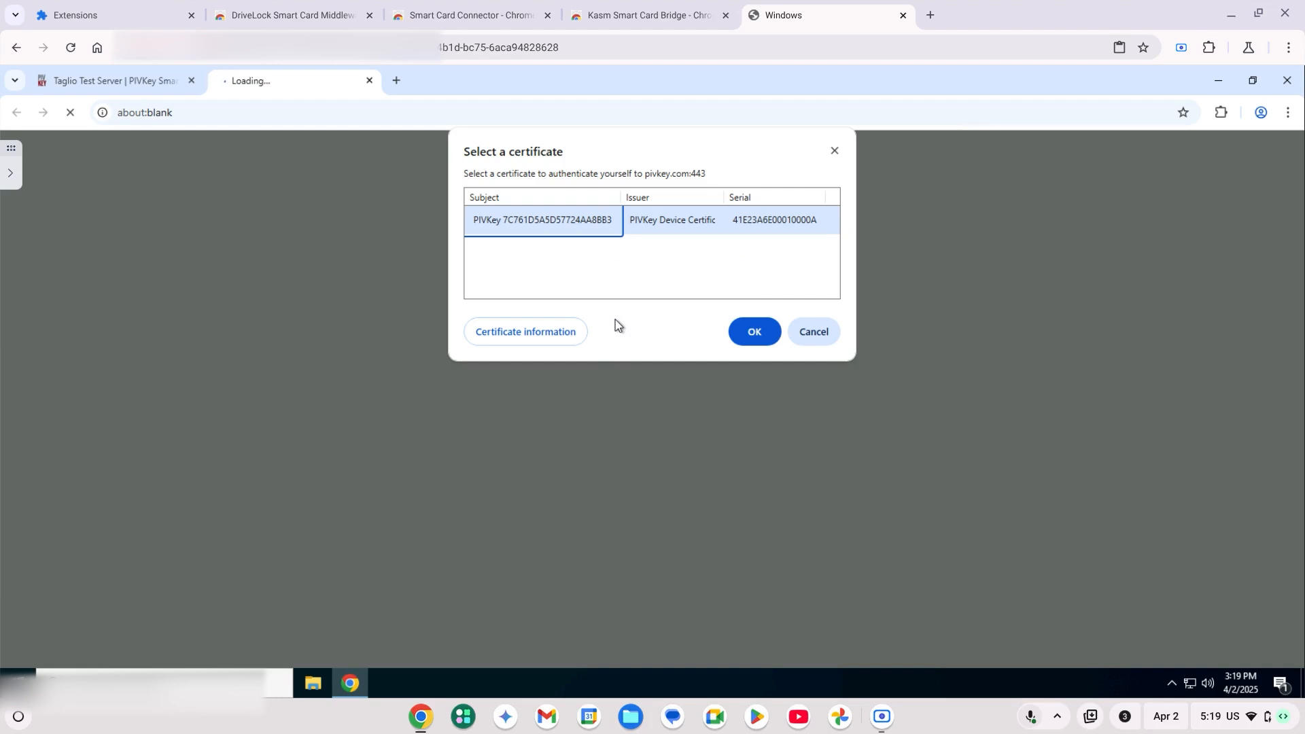
Authenticate with the PIVKey certificate and smart card PIN to get verification SUCCESS.
click(752, 331)
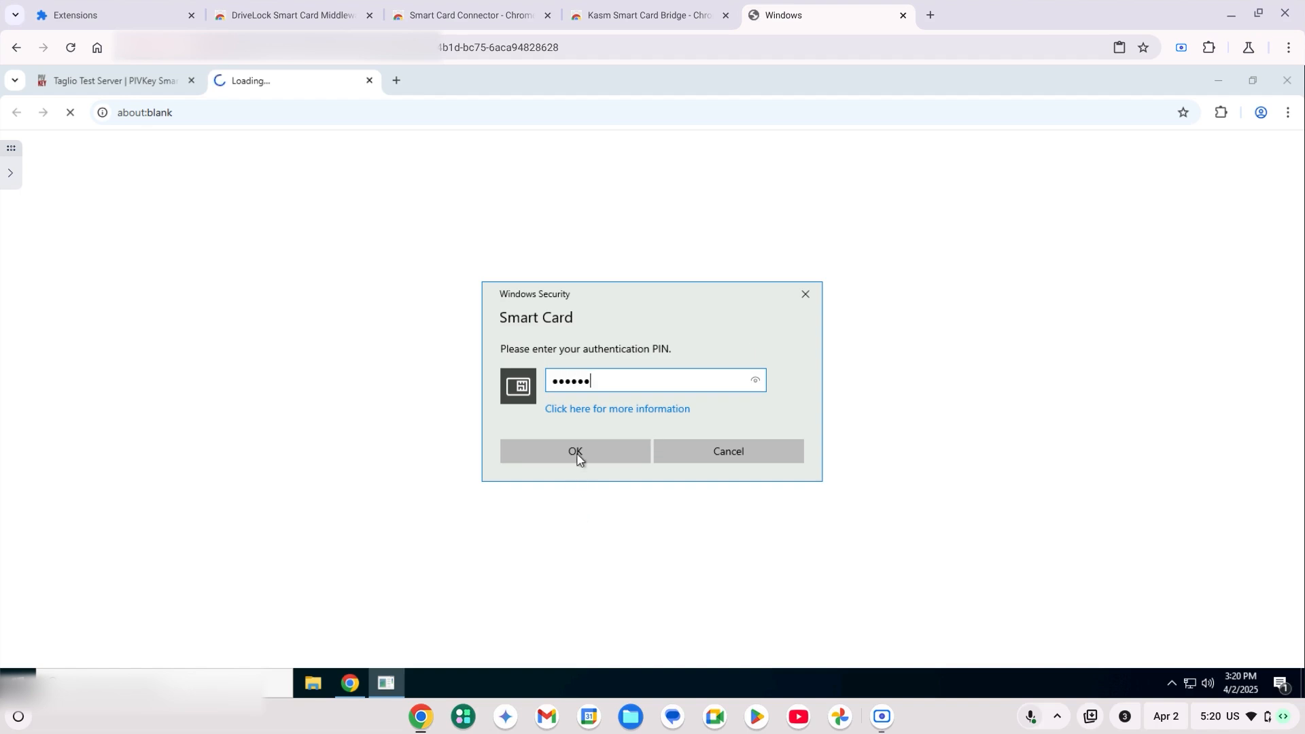
click(574, 450)
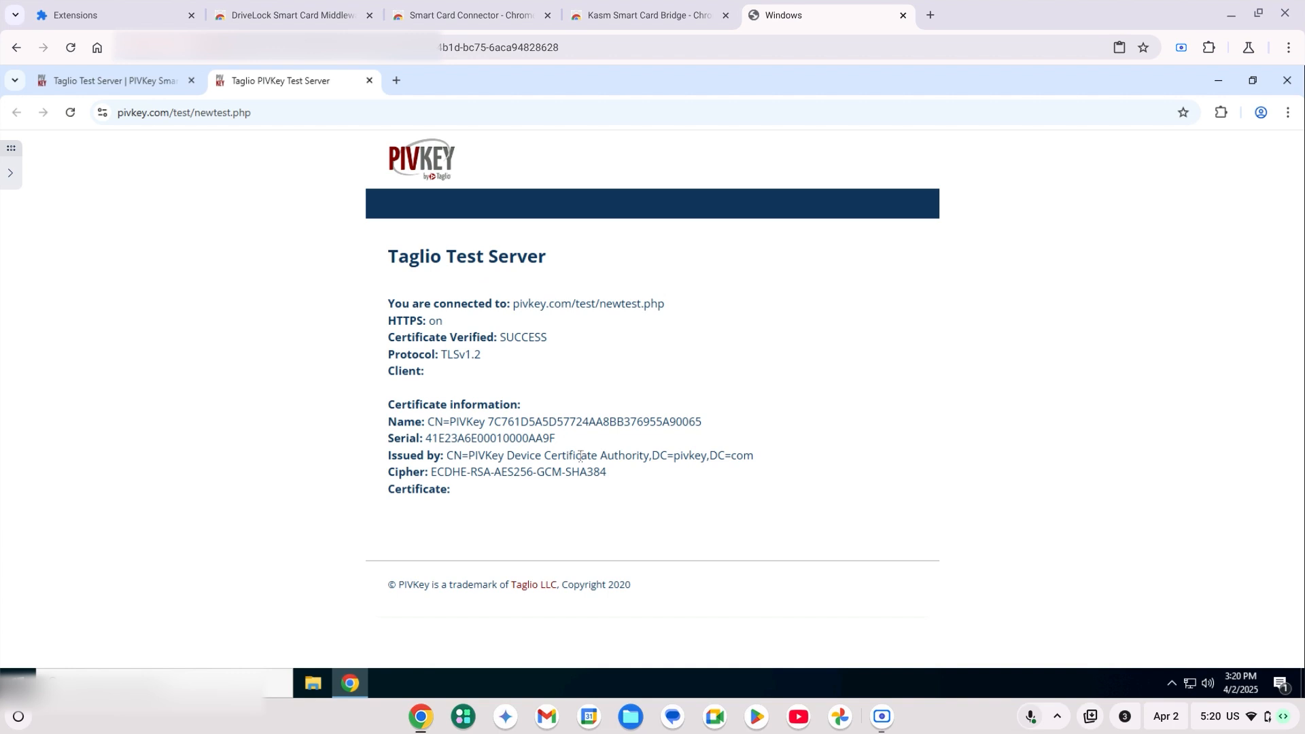